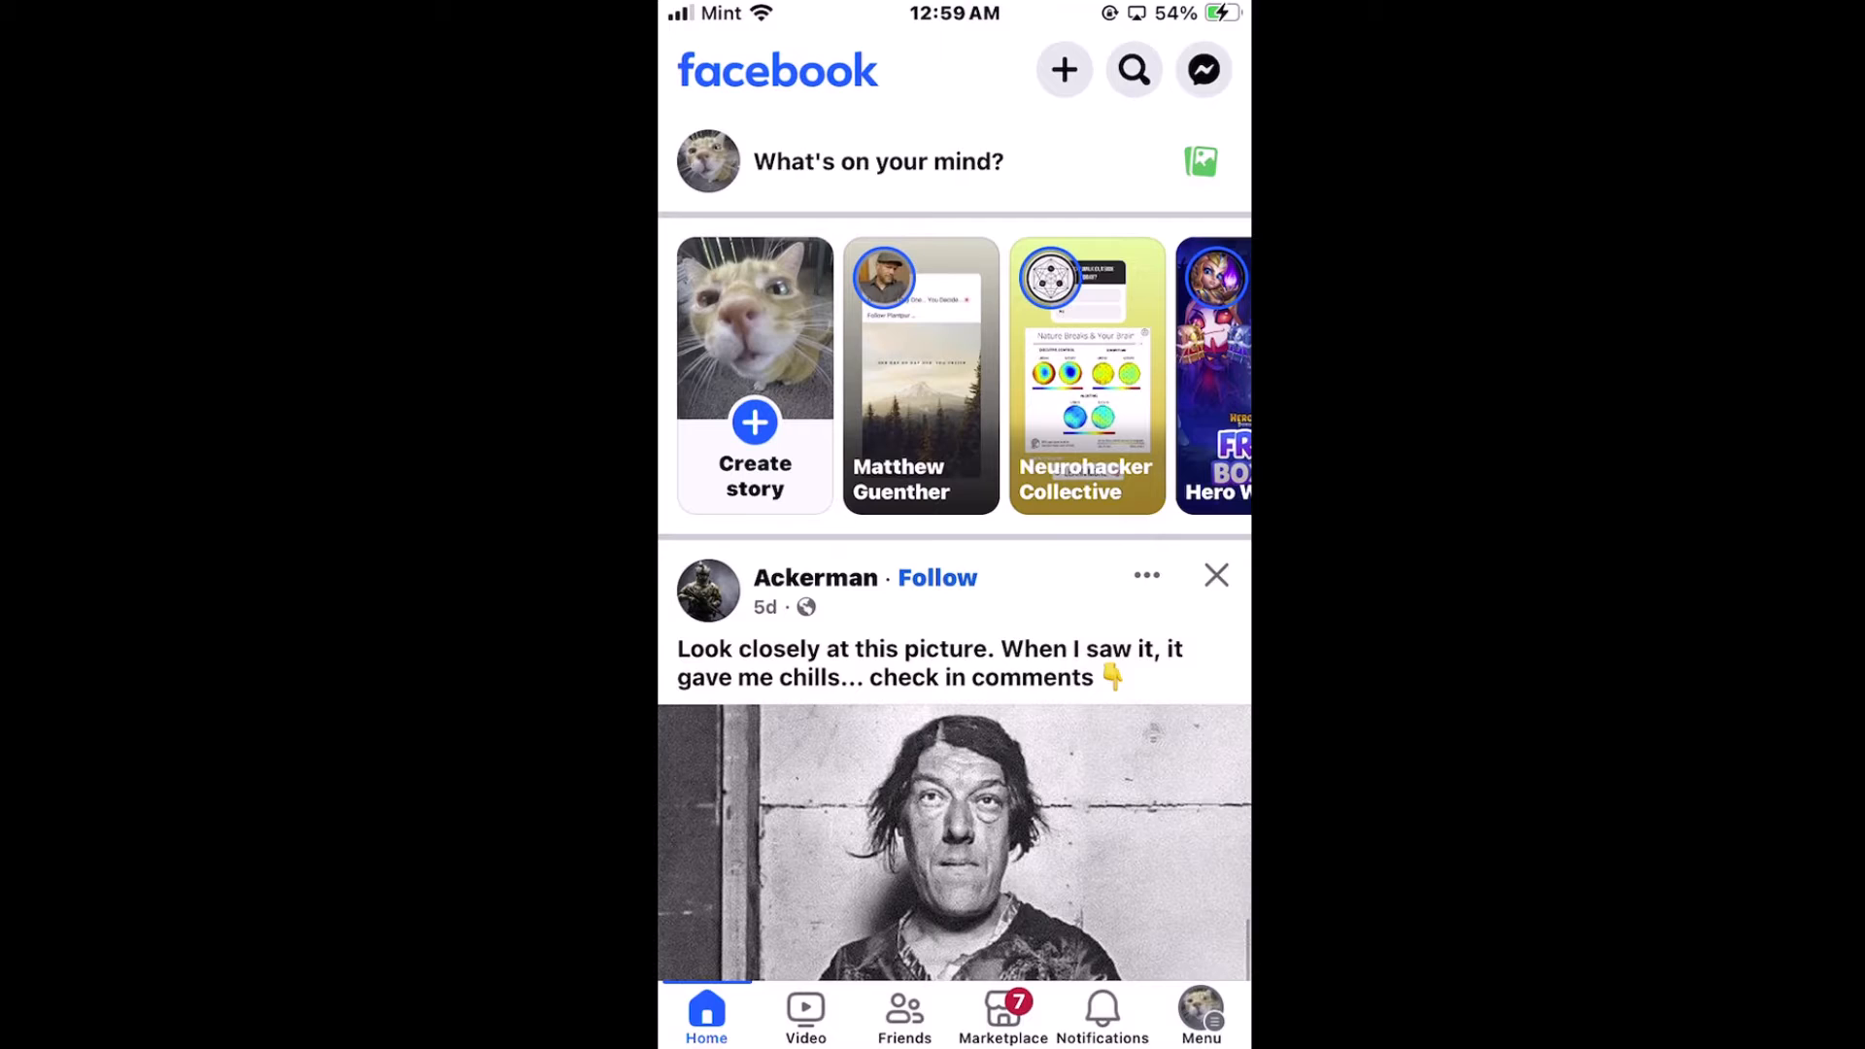
Step: Reach Settings & privacy via the Menu tab and its gear icon
left_click(1201, 1012)
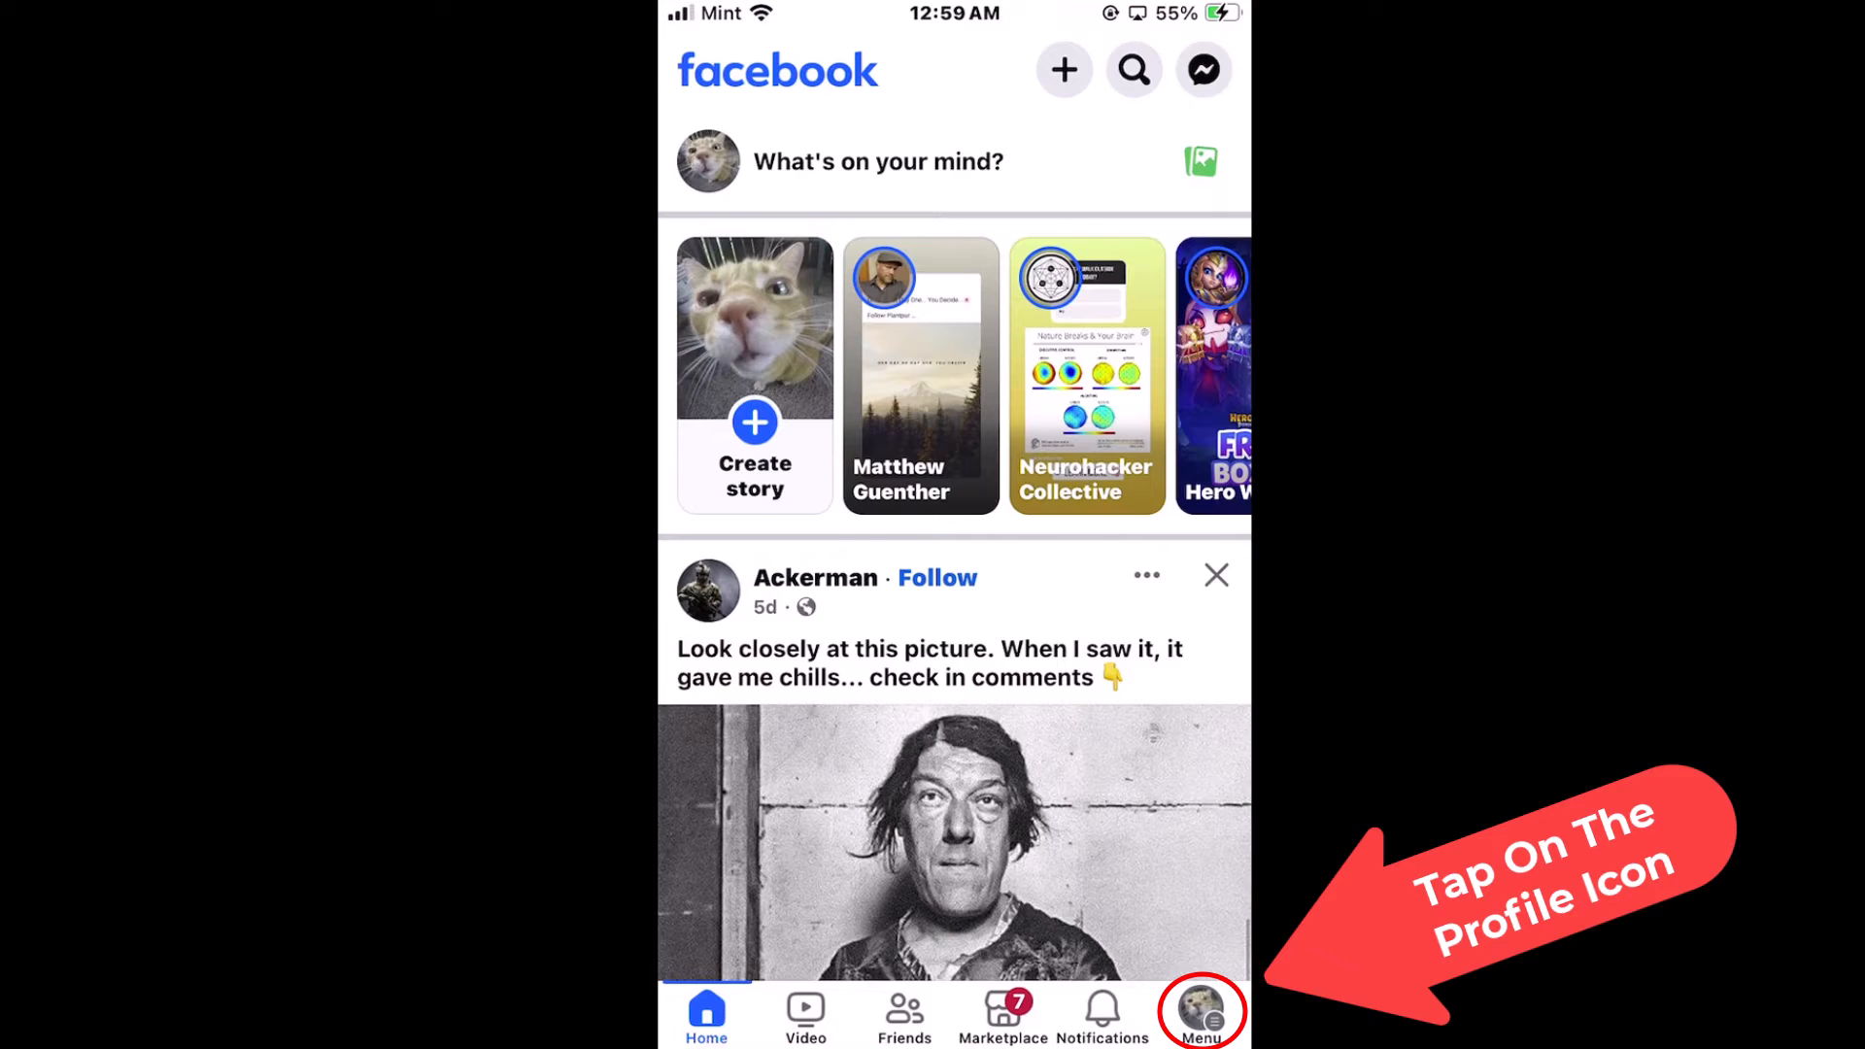
left_click(1200, 1012)
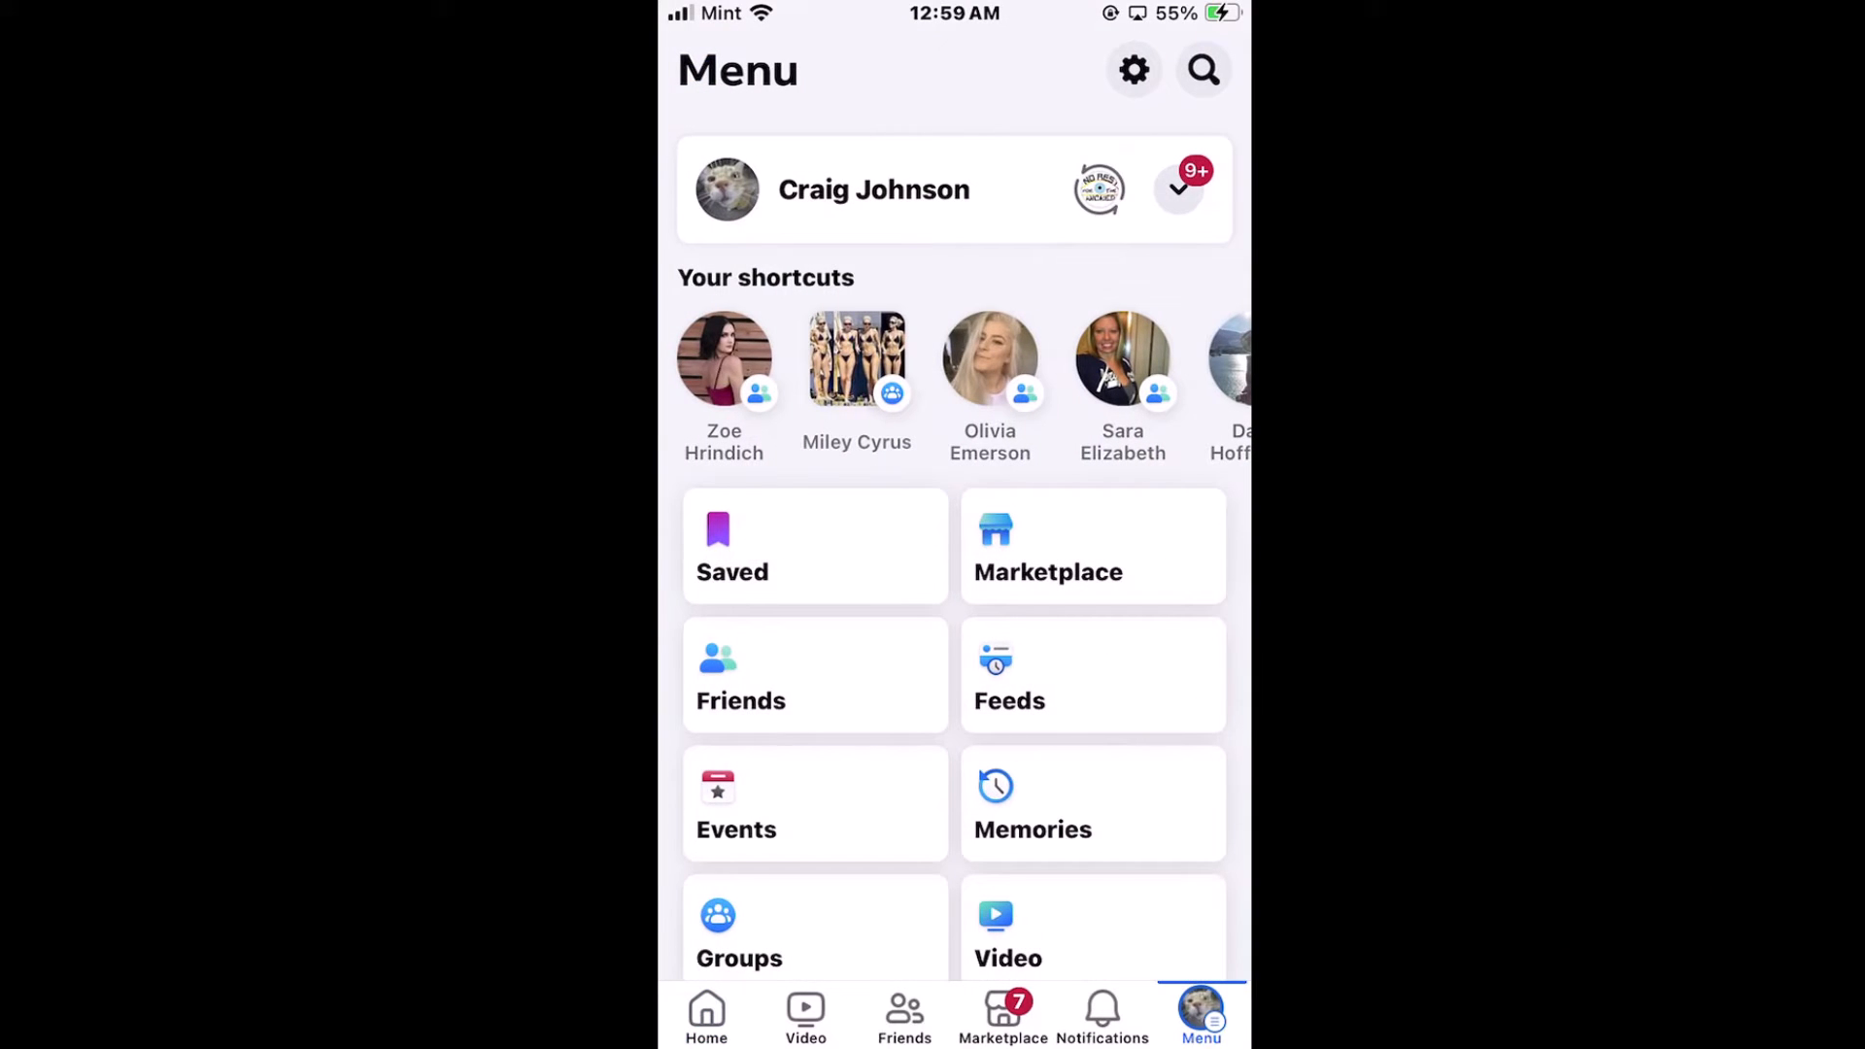
left_click(1132, 70)
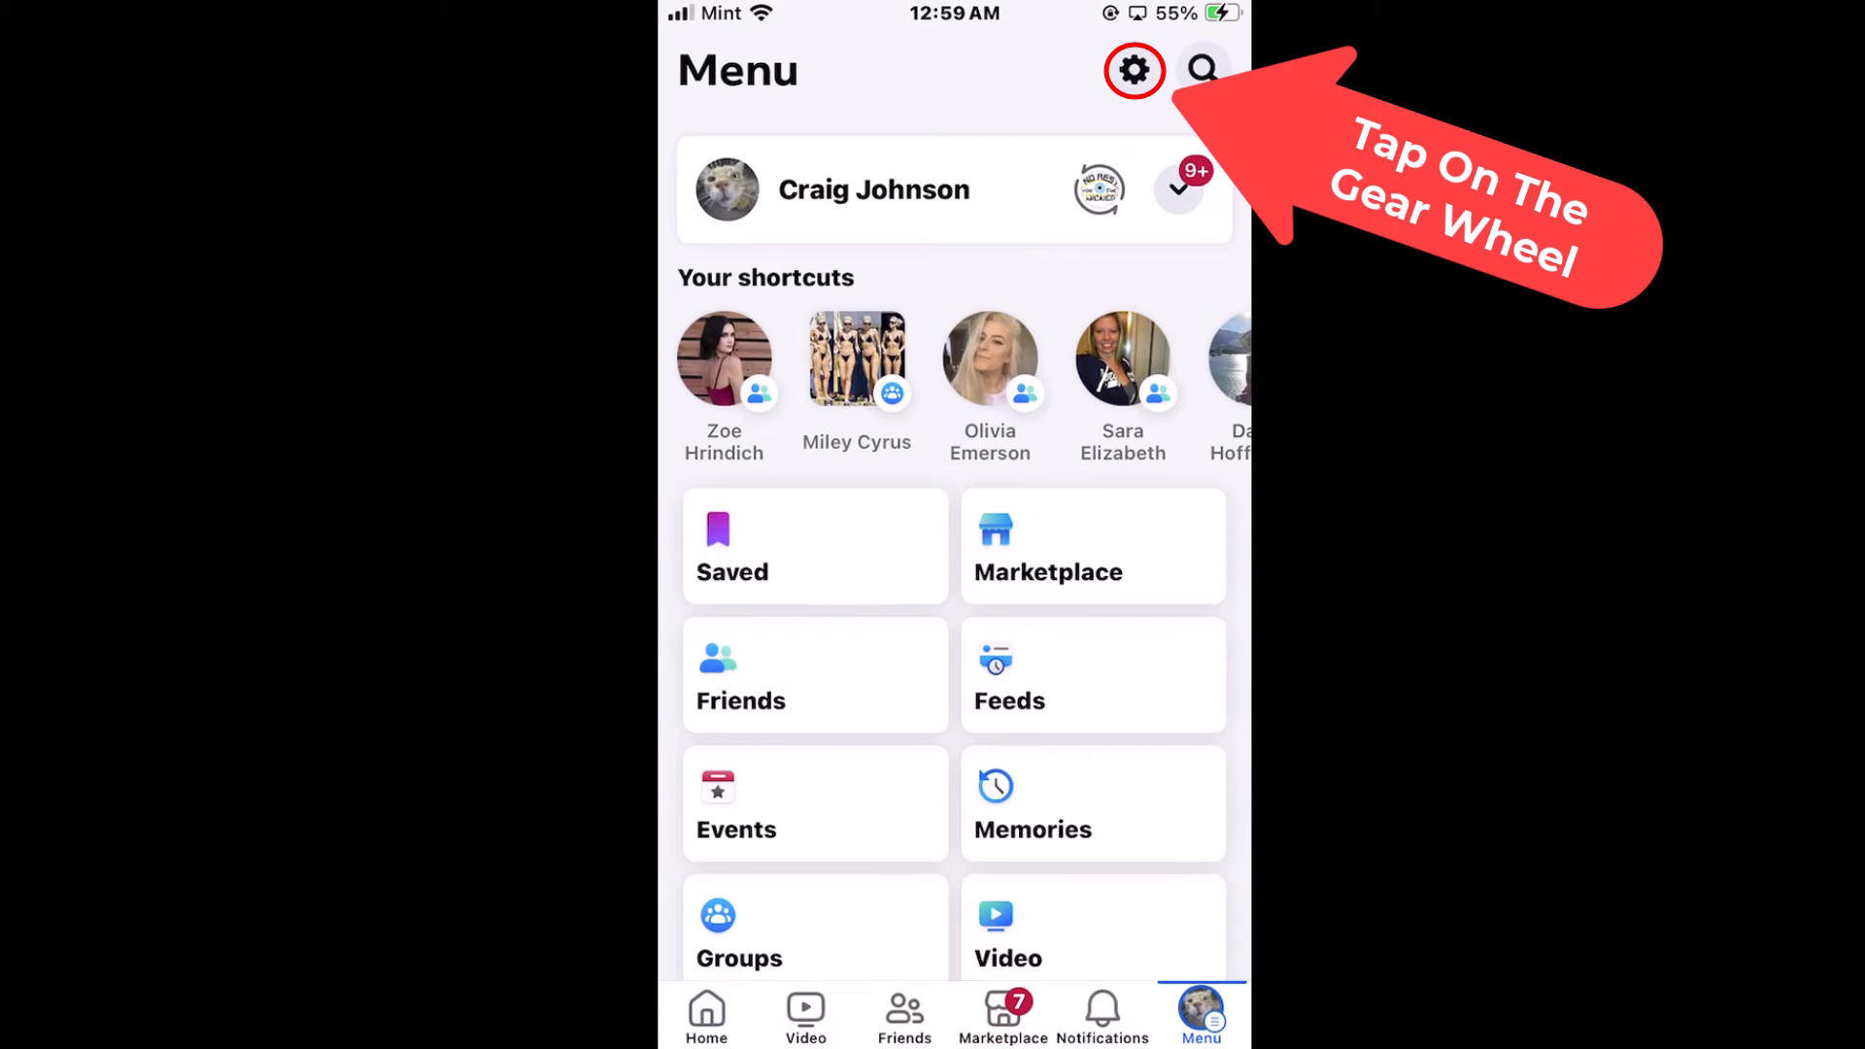
left_click(1132, 70)
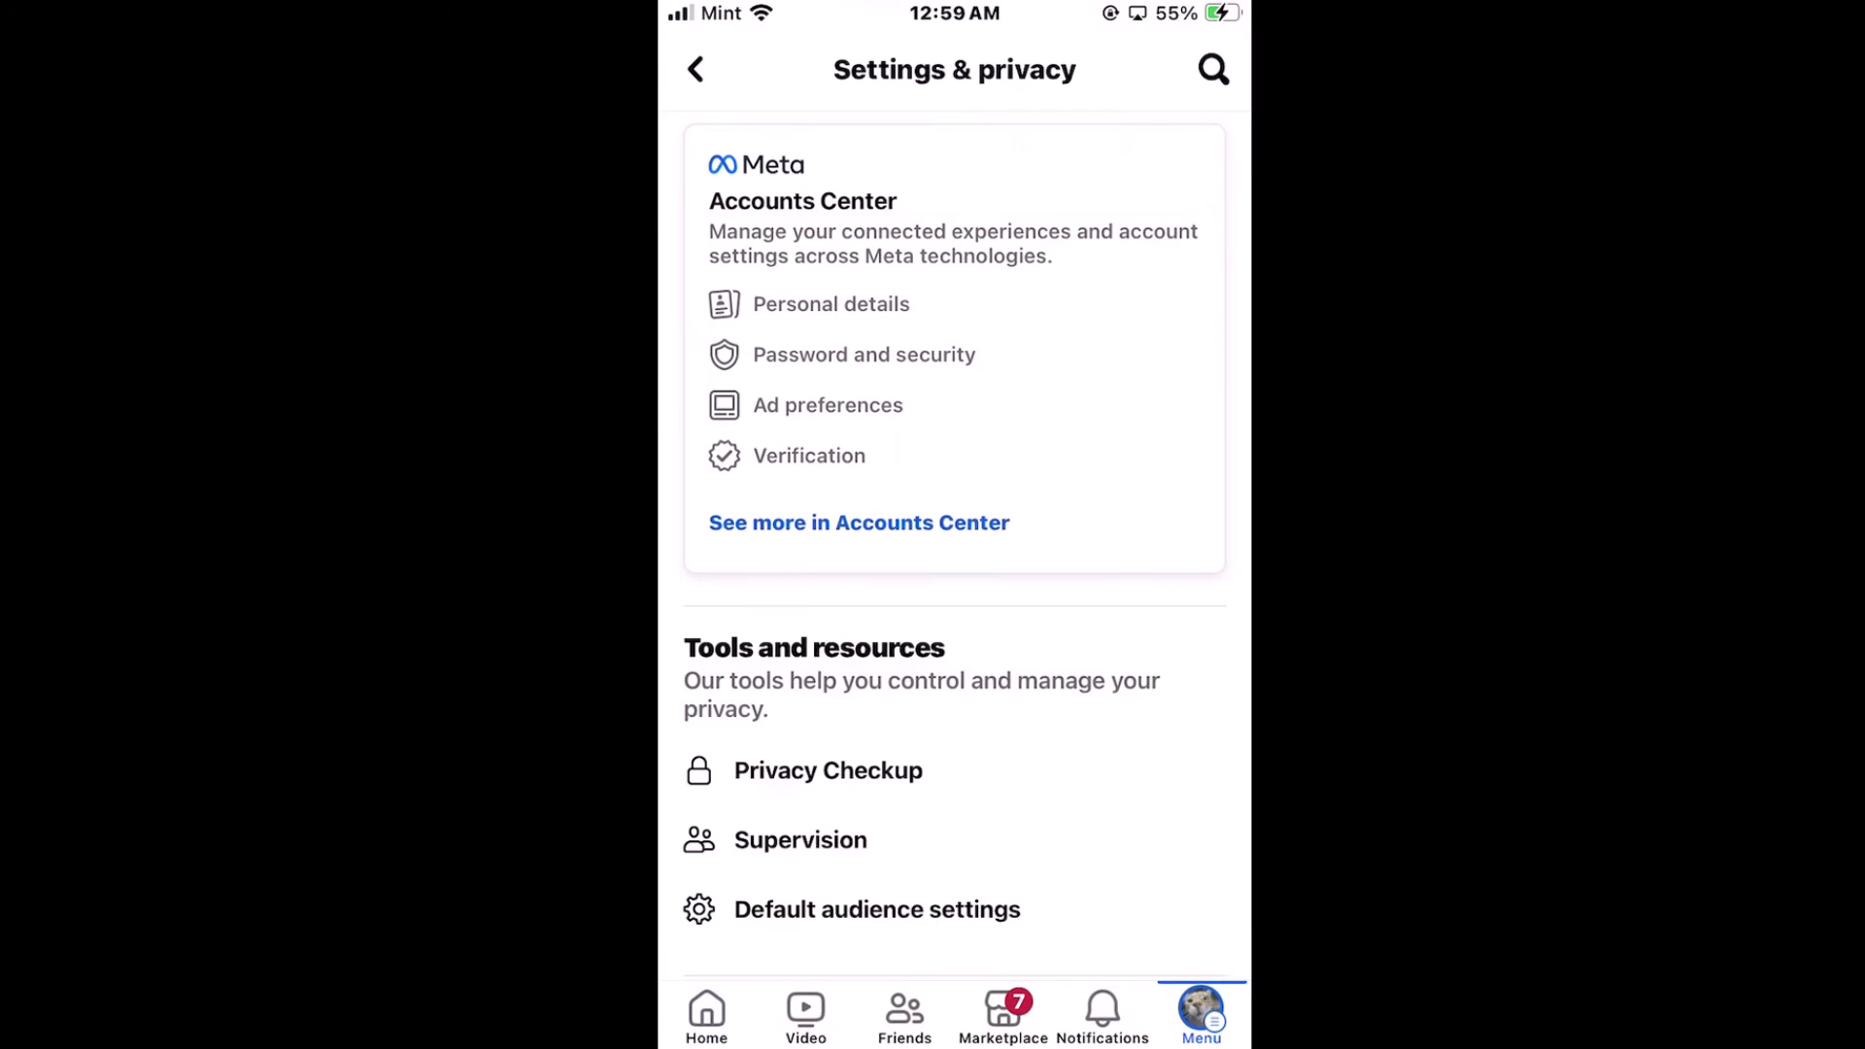
Step: Scroll to the audience and visibility section and enter the Active Status settings
scroll("down", 3)
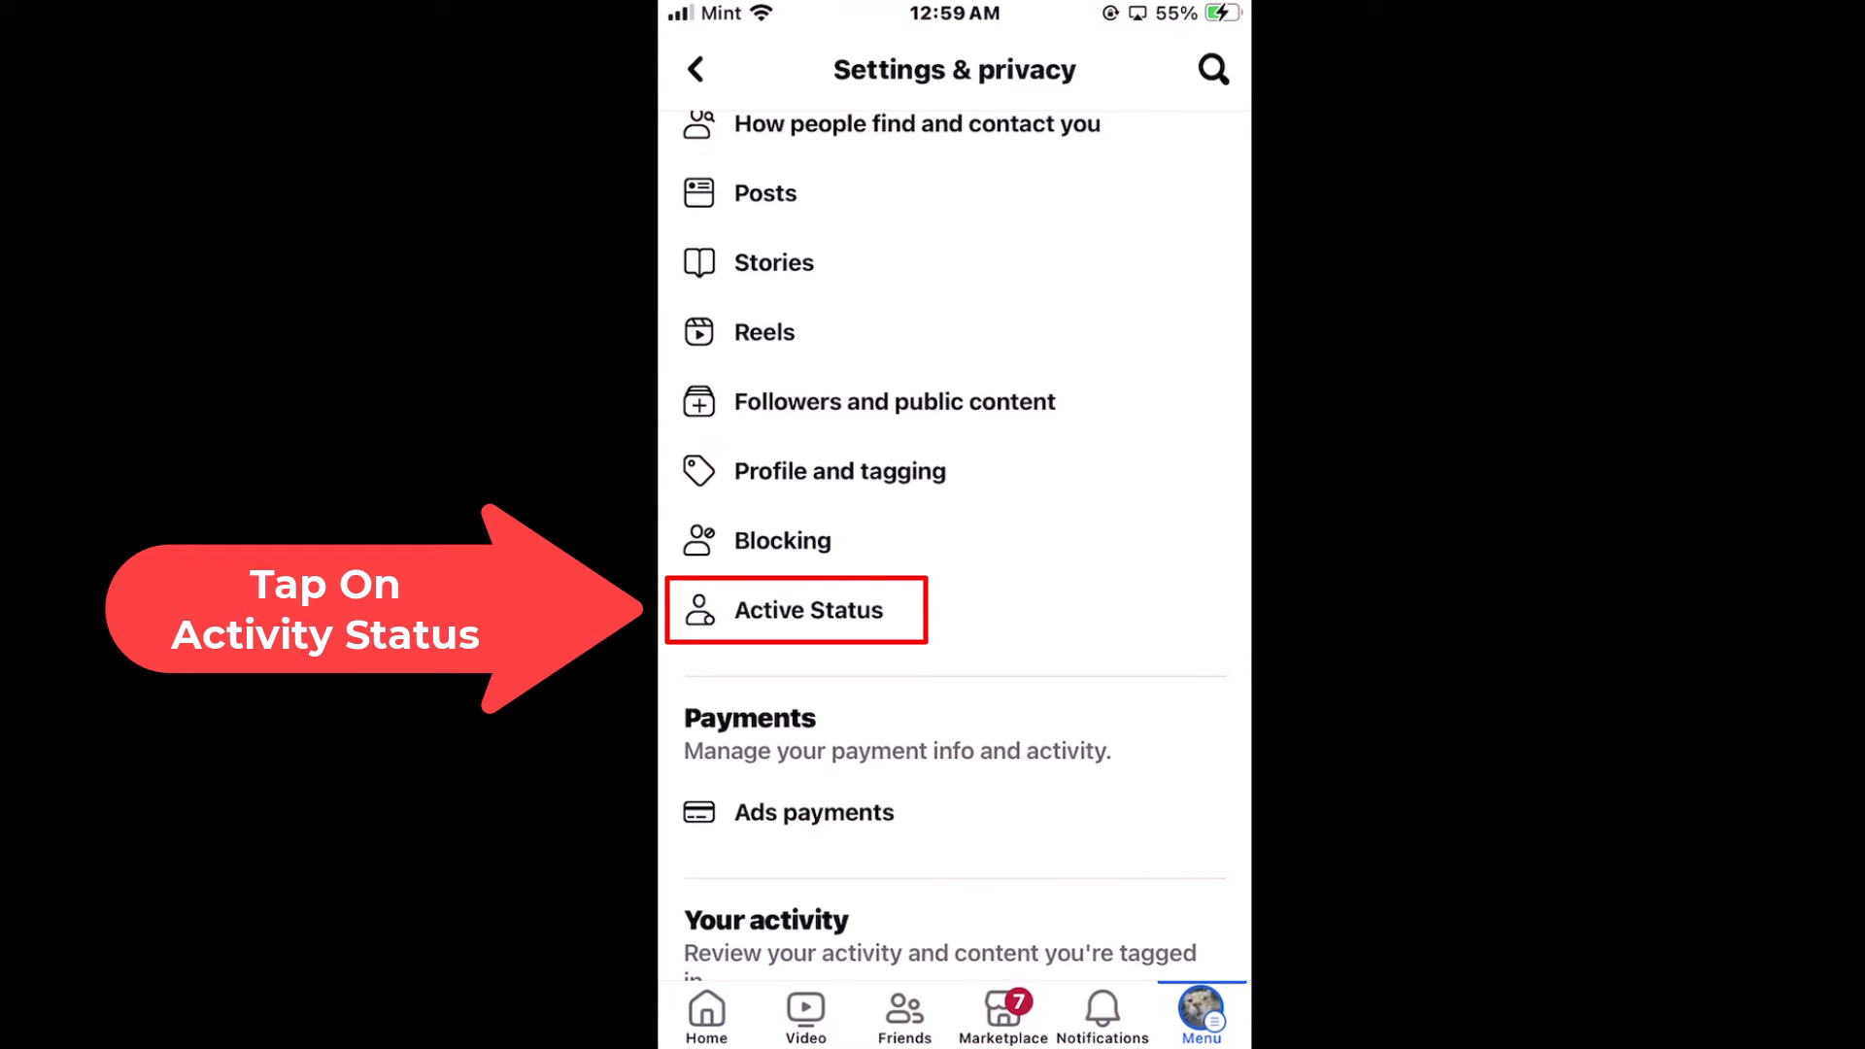
left_click(808, 608)
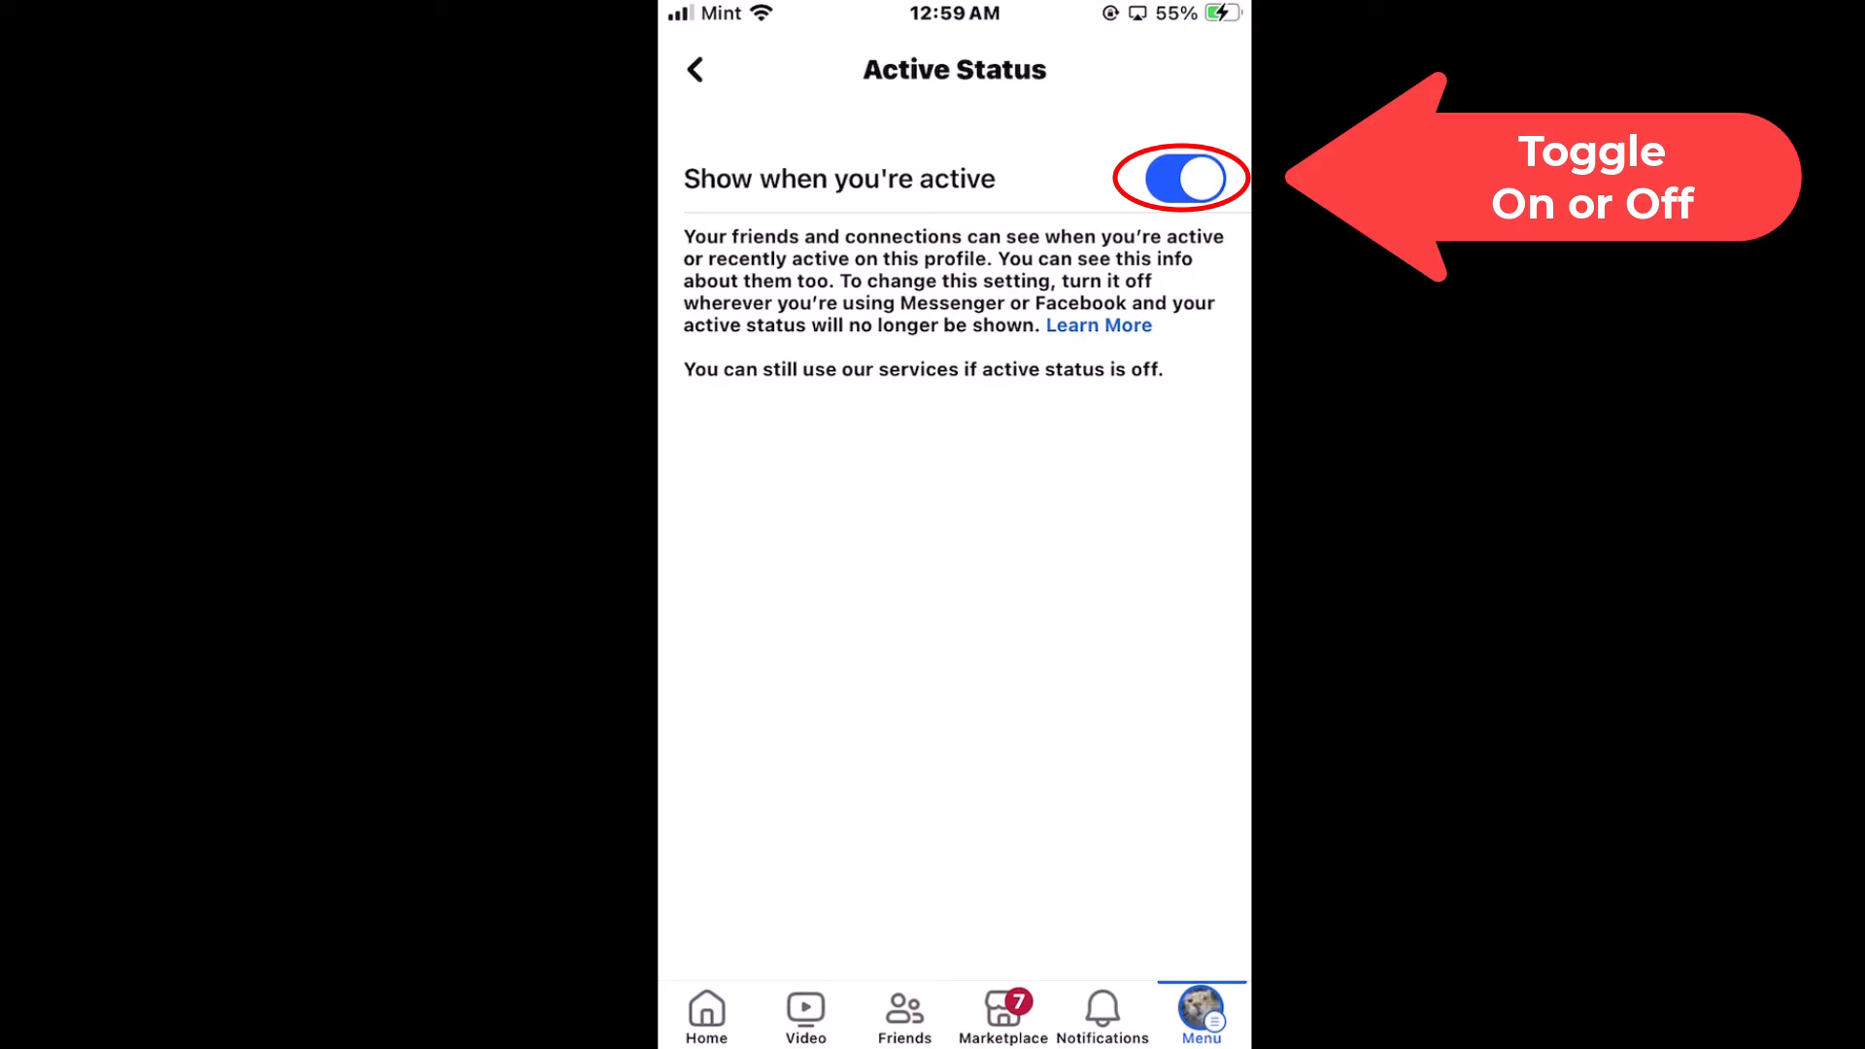
Step: Switch off 'Show when you're active' and confirm Turn off in the prompt
left_click(1179, 179)
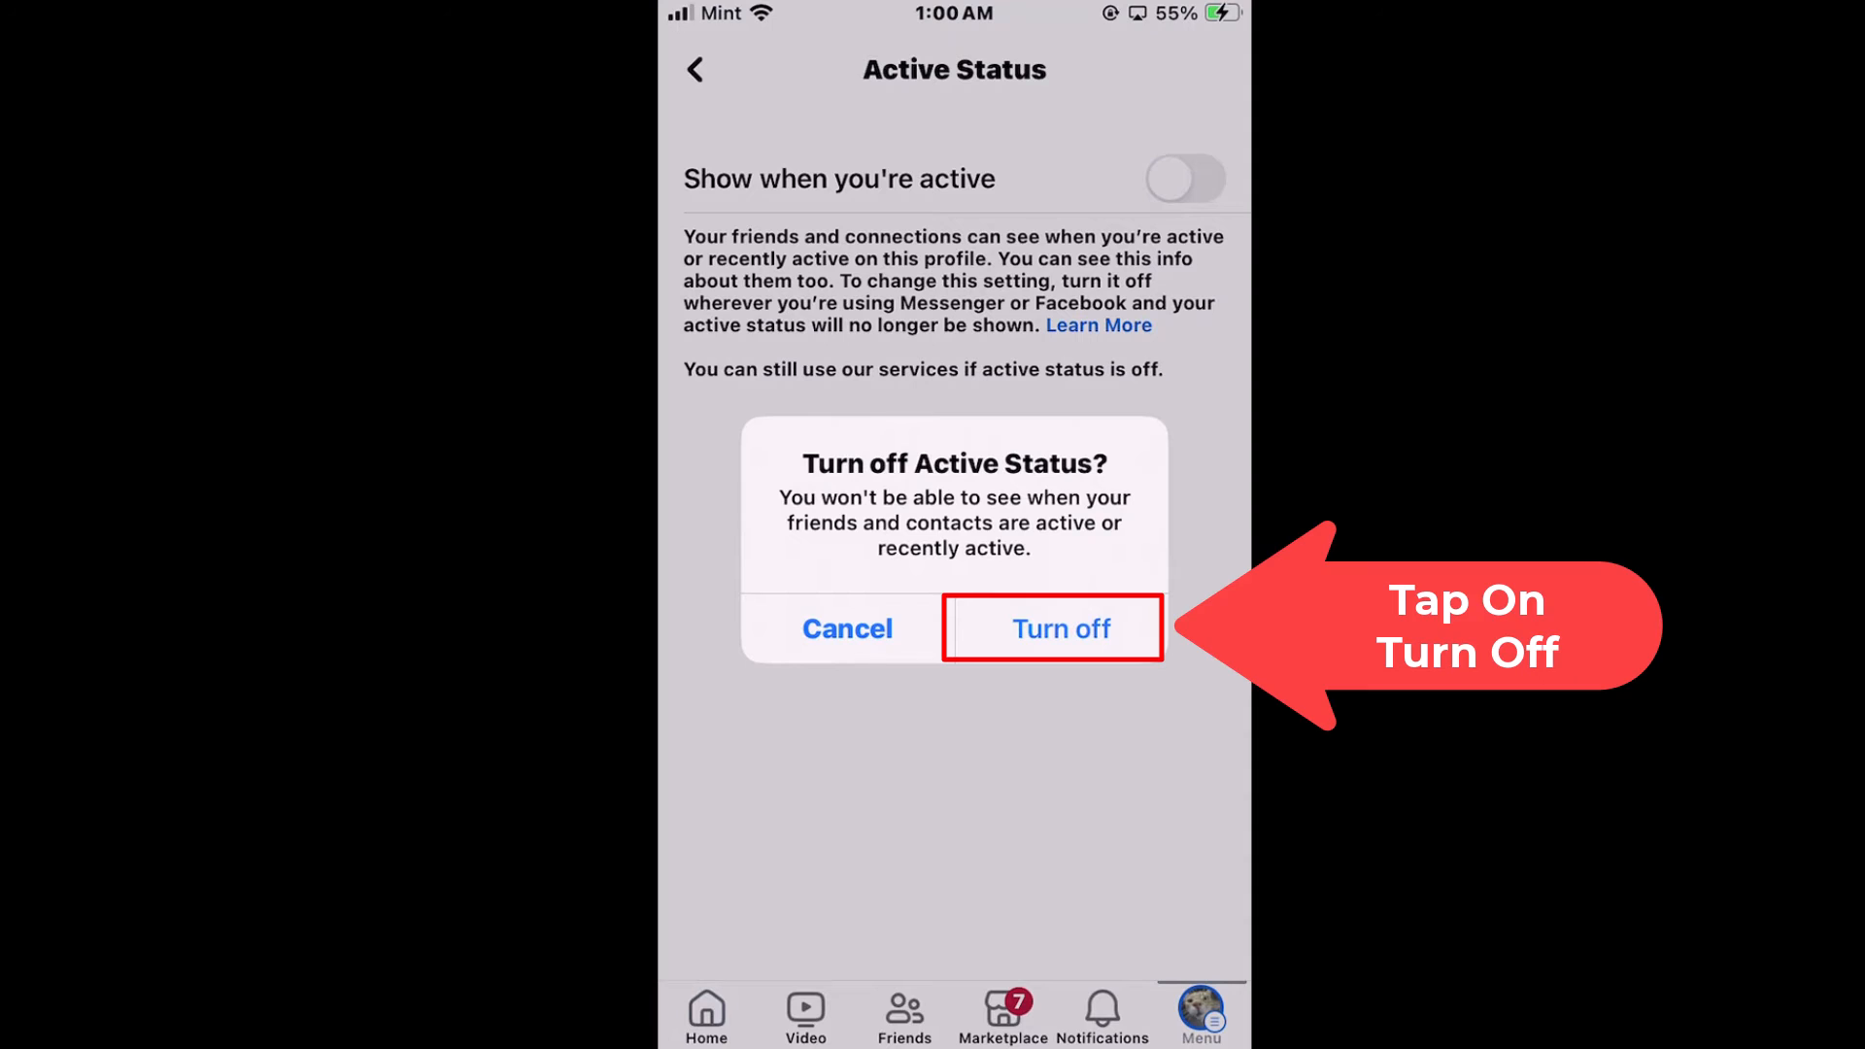
left_click(1057, 627)
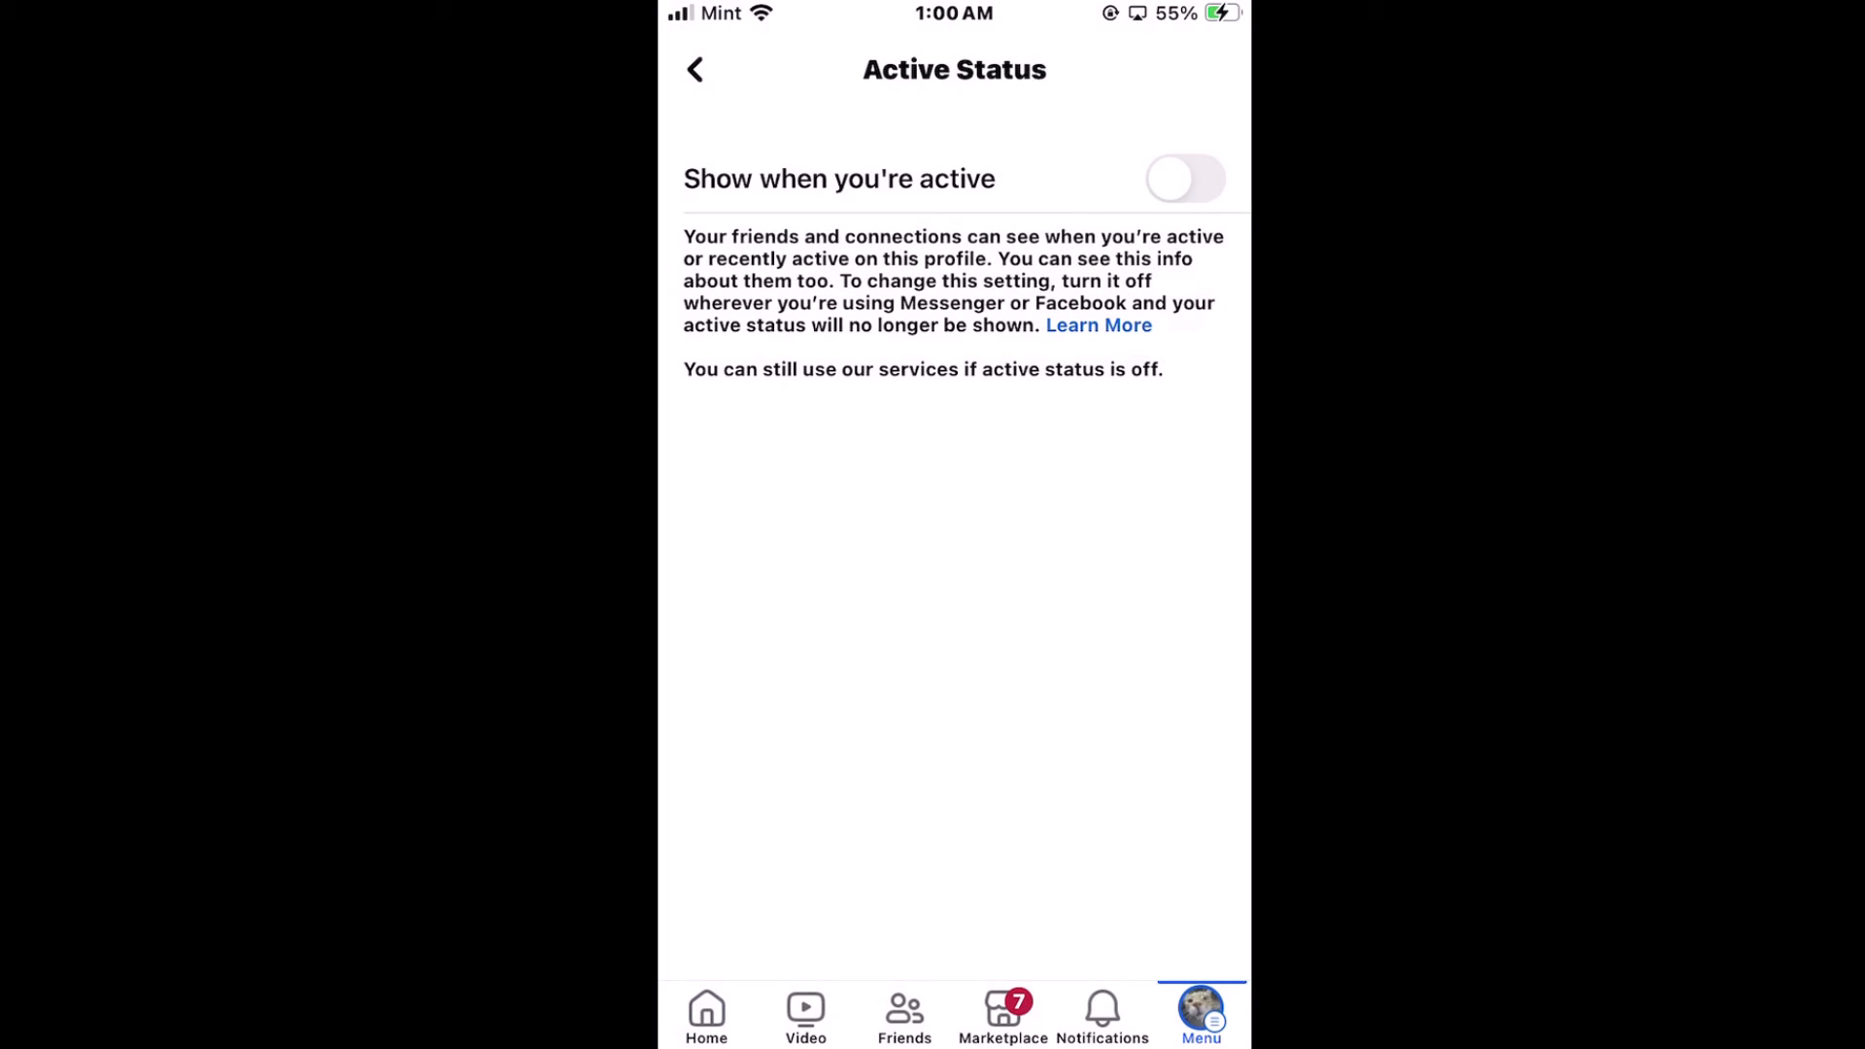
left_click(1183, 179)
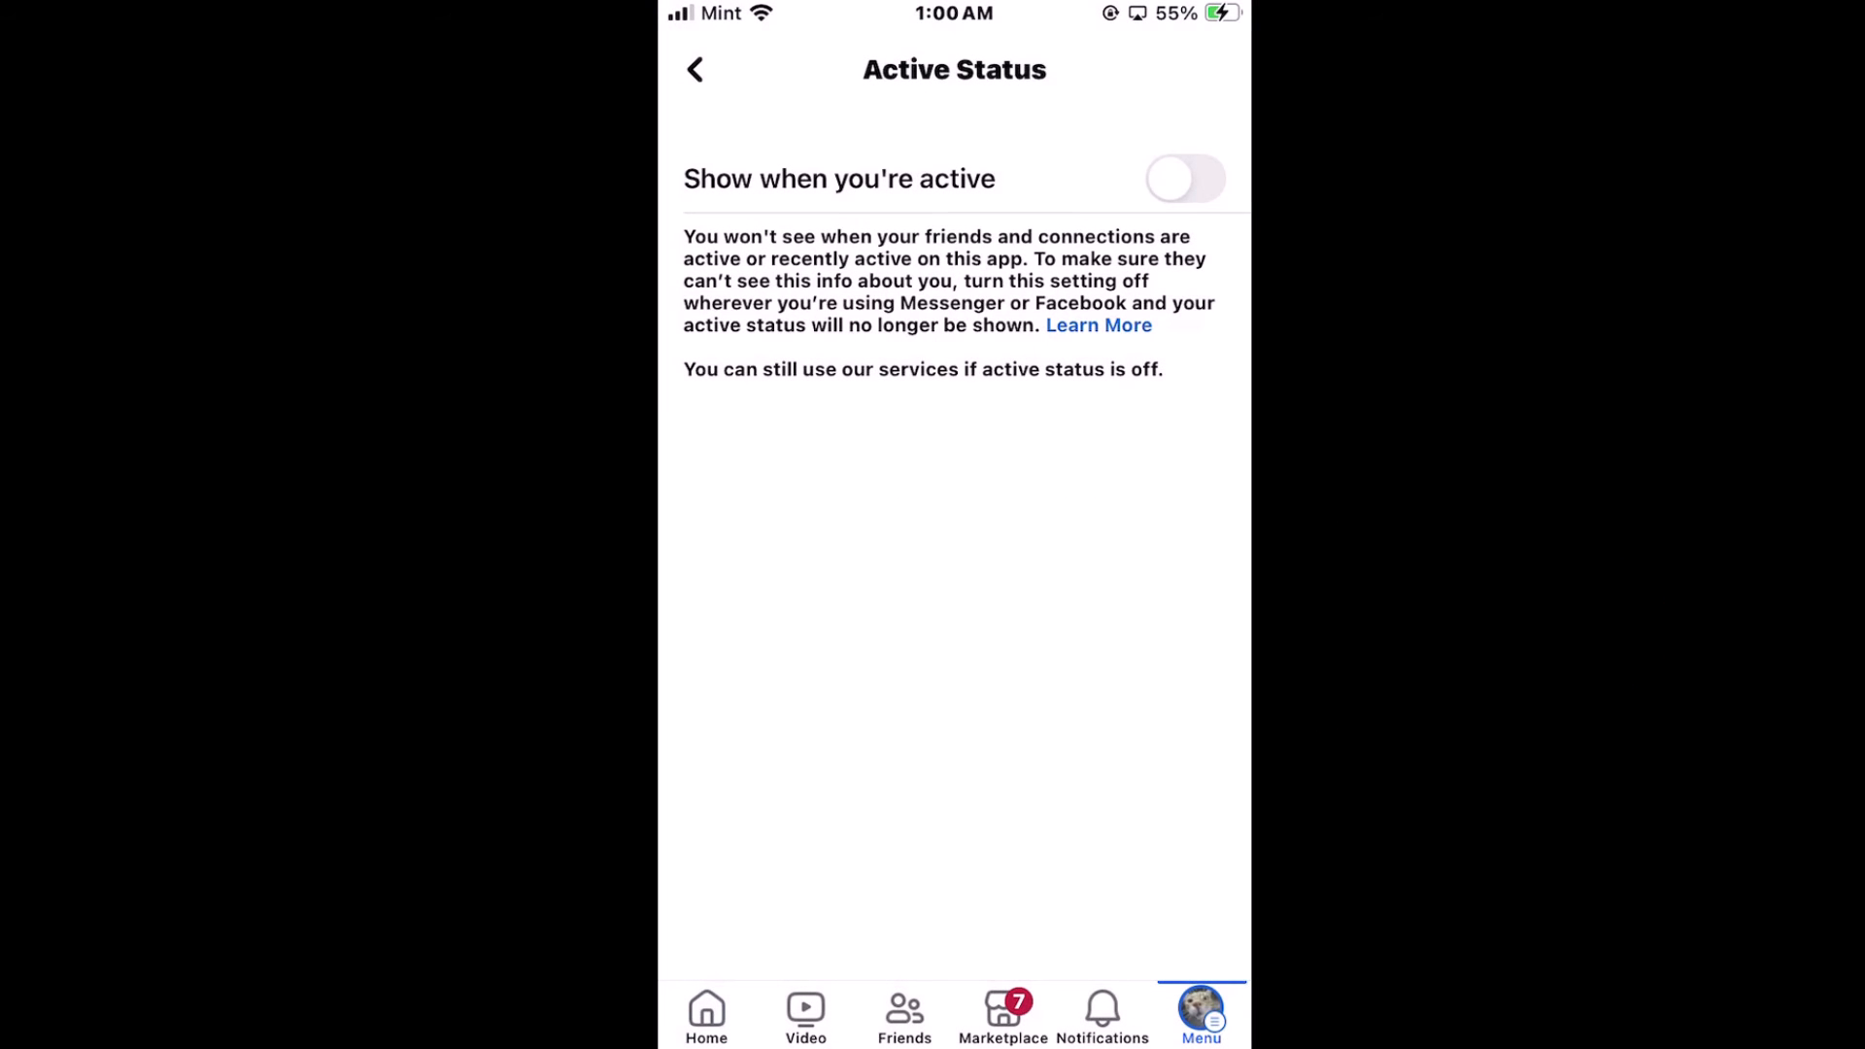
Step: Switch 'Show when you're active' back on
left_click(1184, 179)
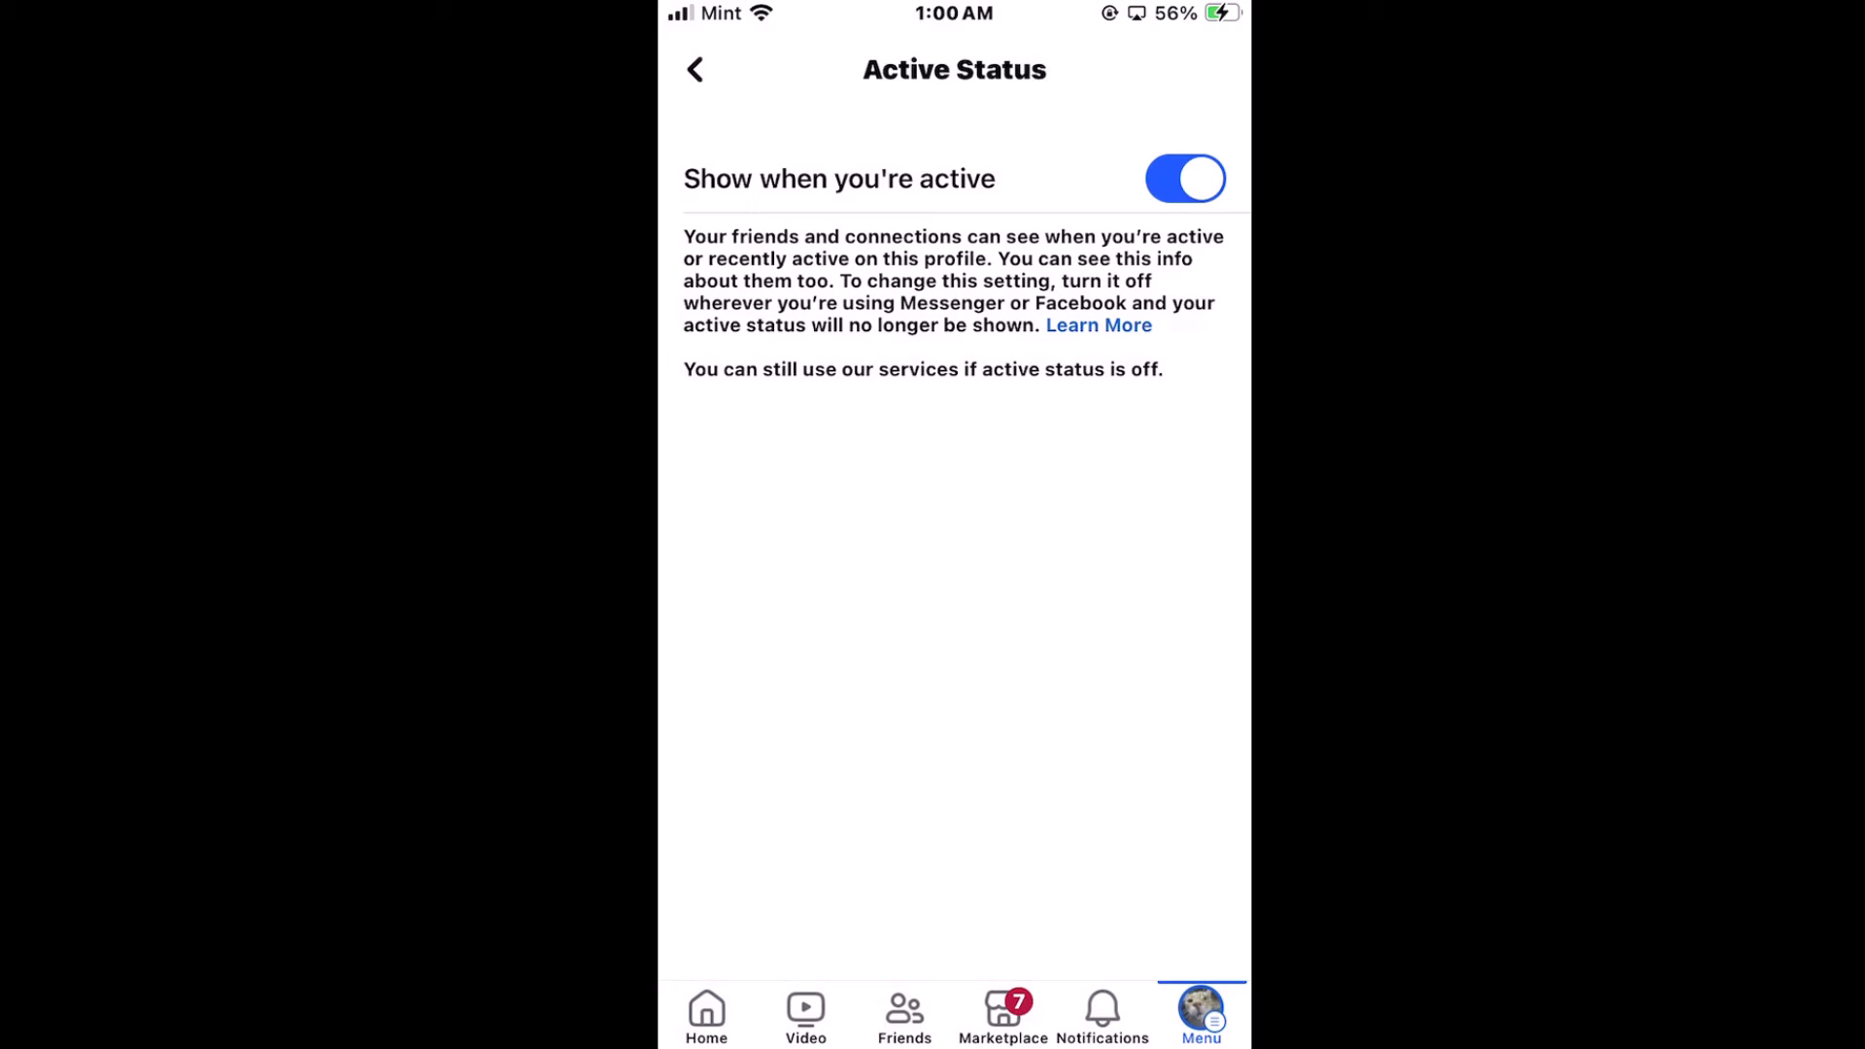